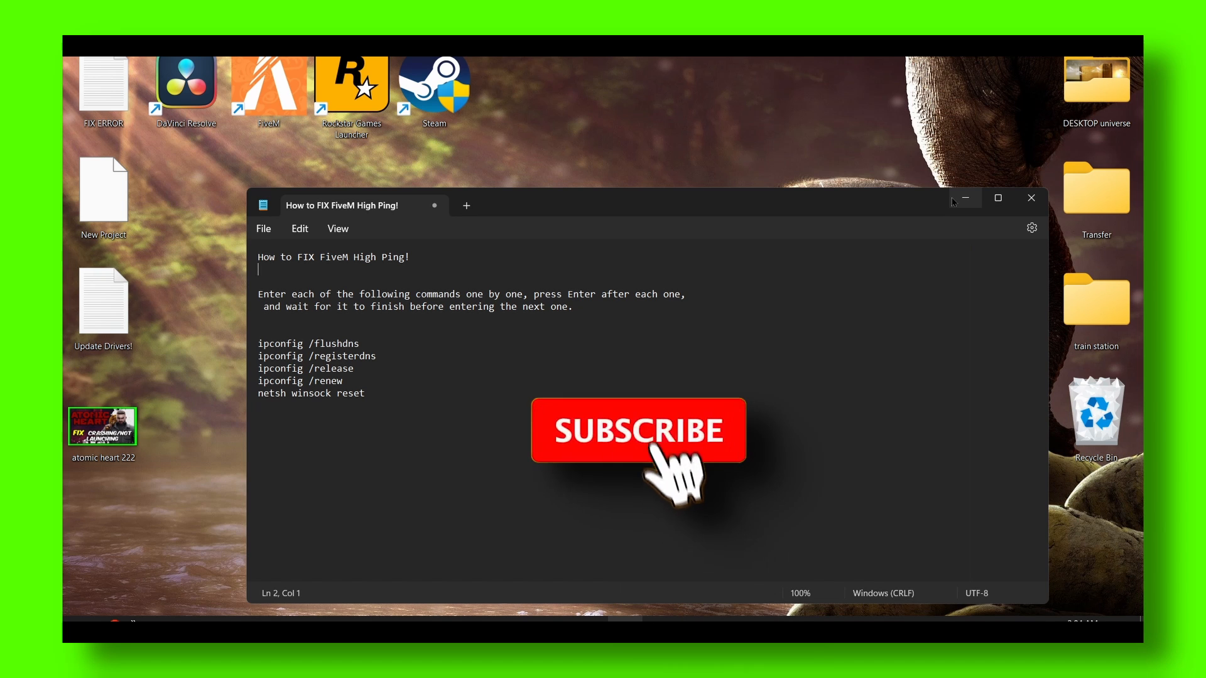
Search for cmd and launch Command Prompt as administrator
{"action": "left_click", "coordinate": [636, 430]}
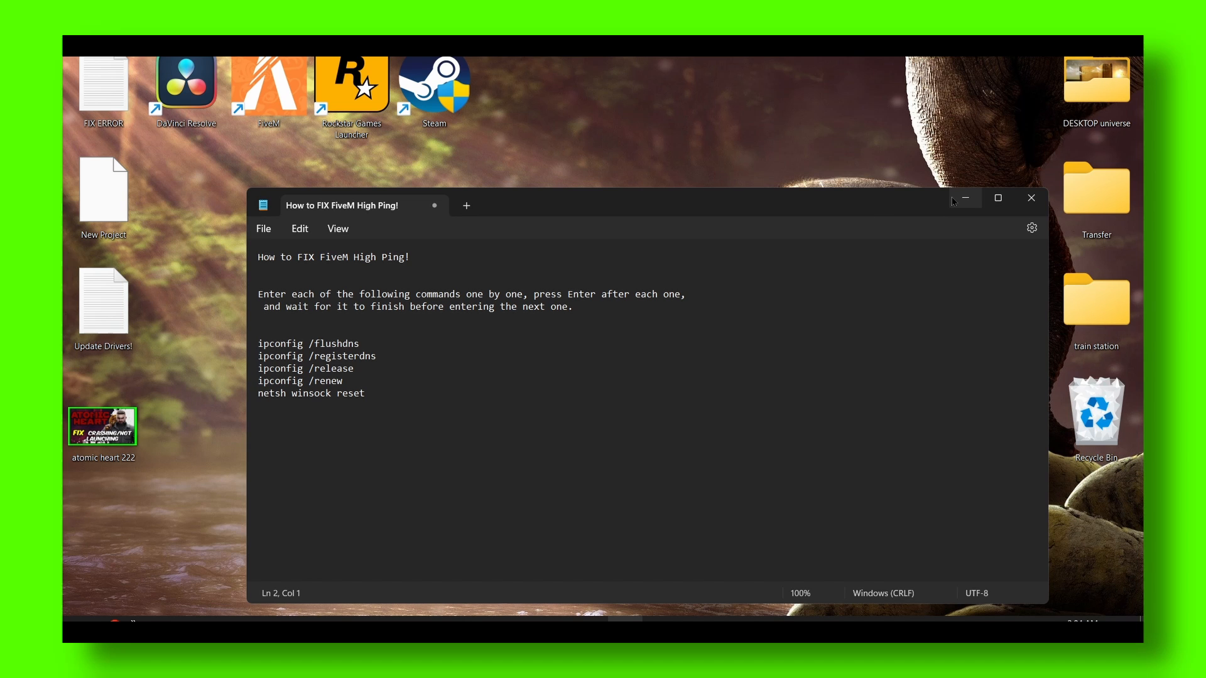
{"action": "type", "text": "cmd"}
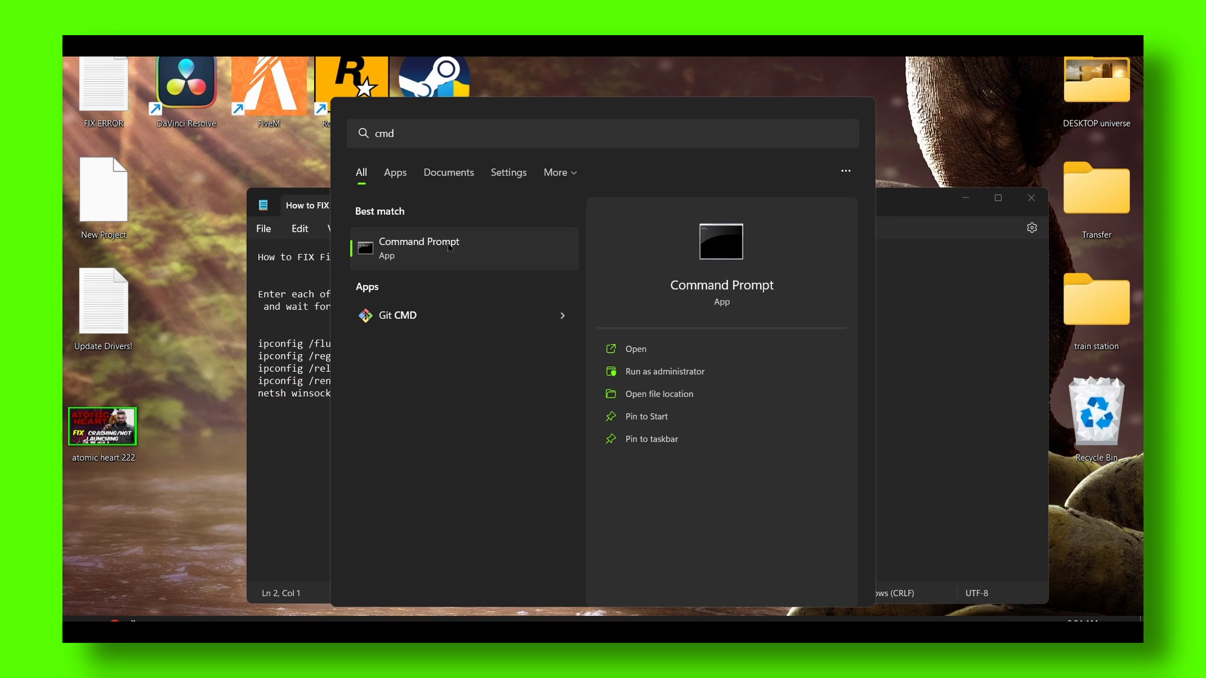
{"action": "left_click", "coordinate": [664, 371]}
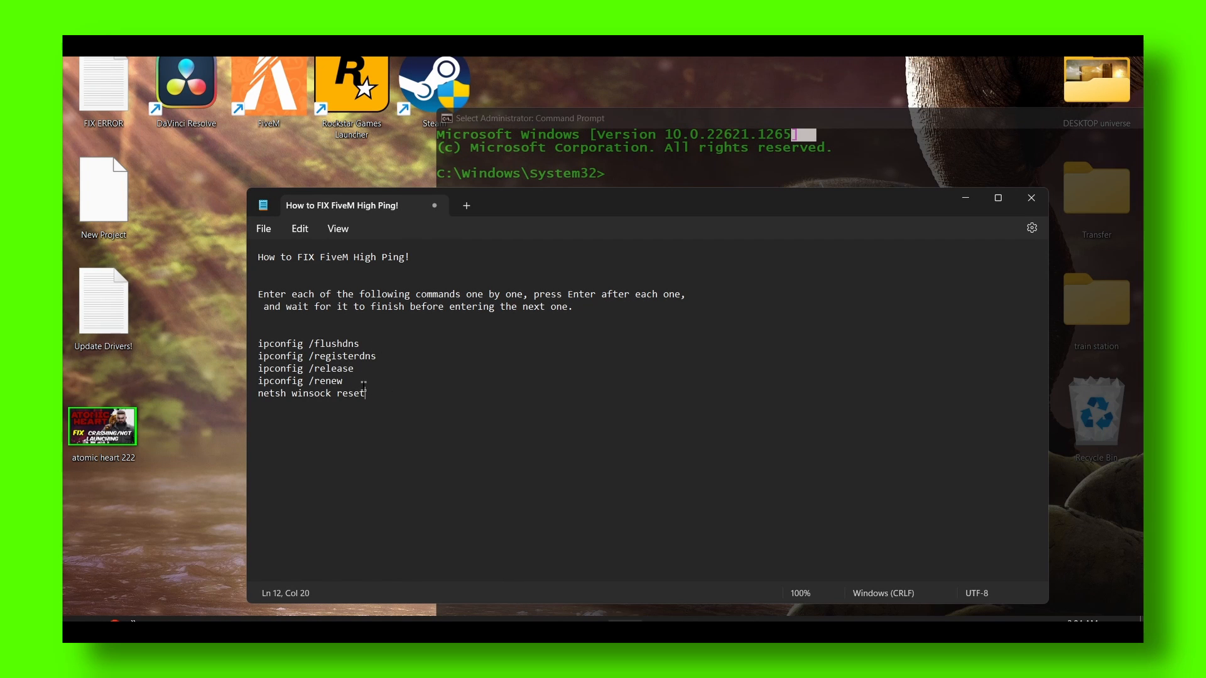
Select the five ipconfig and netsh command lines in the note and copy them
{"action": "left_click_drag", "start_coordinate": [257, 344], "coordinate": [365, 393]}
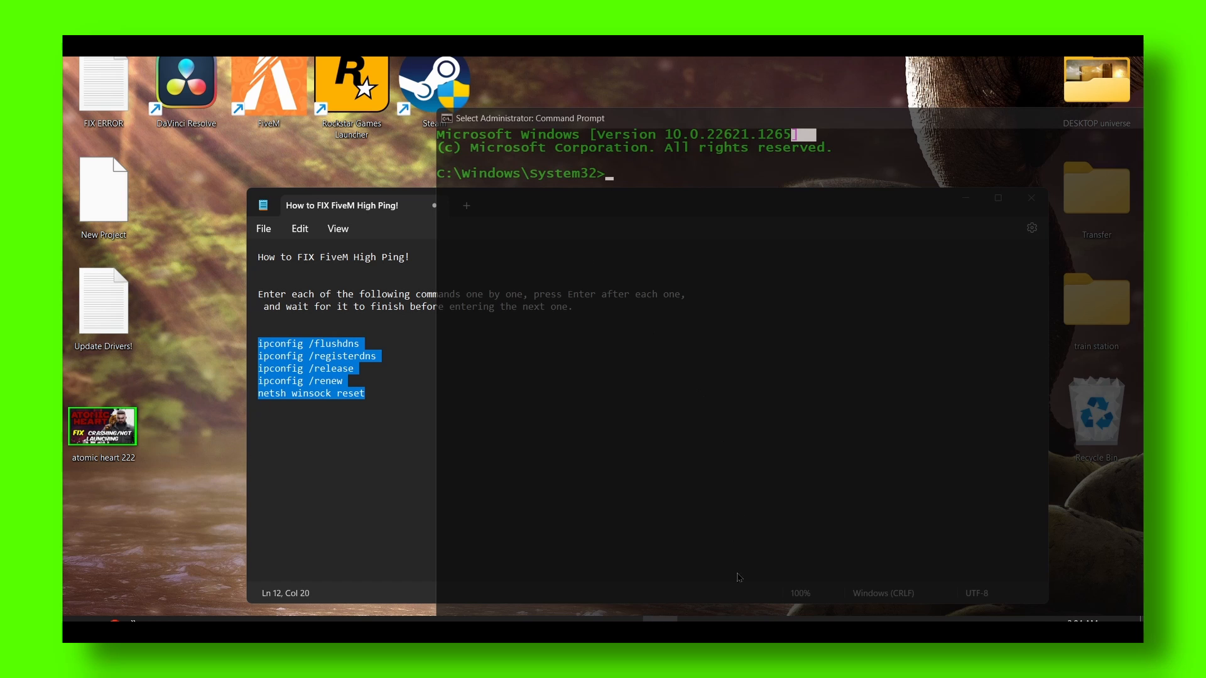
{"action": "right_click", "coordinate": [333, 344]}
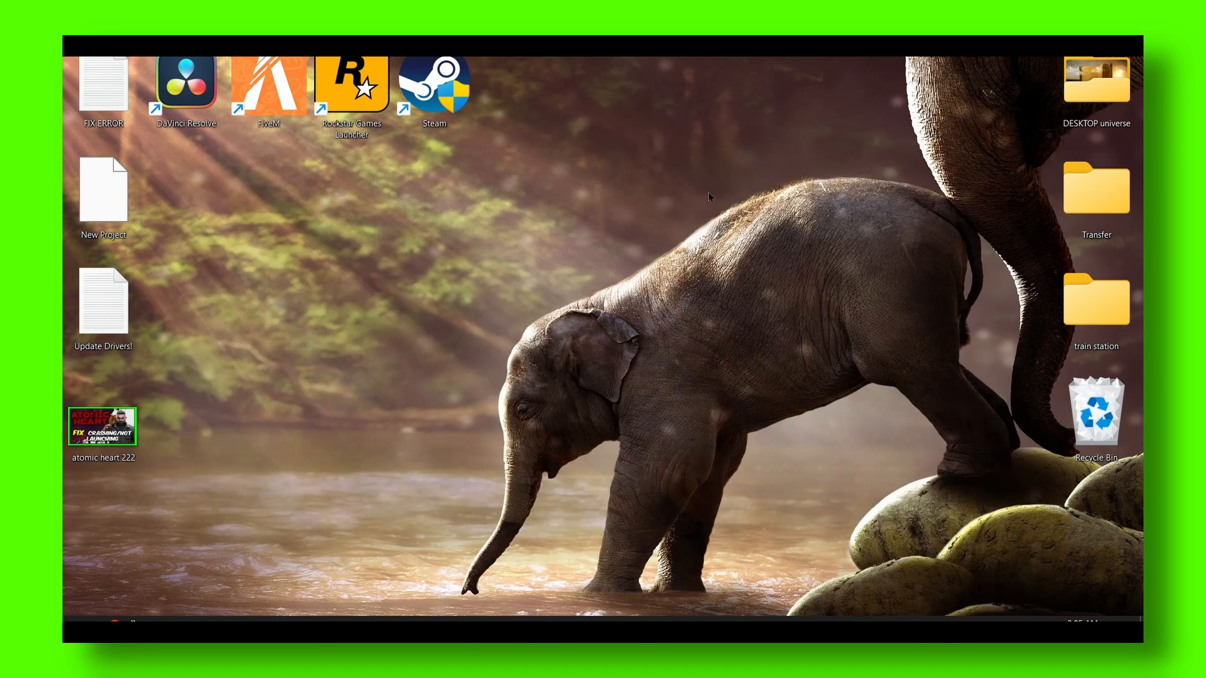
{"action": "mouse_move", "coordinate": [709, 347]}
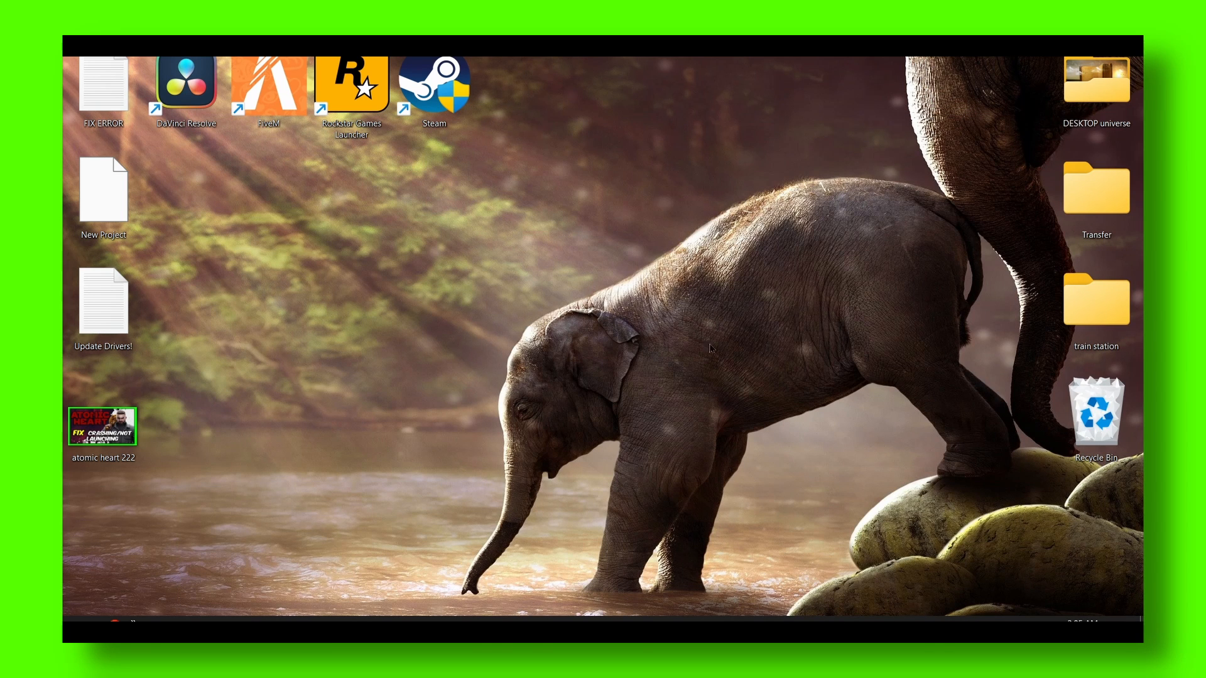
{"action": "mouse_move", "coordinate": [703, 451]}
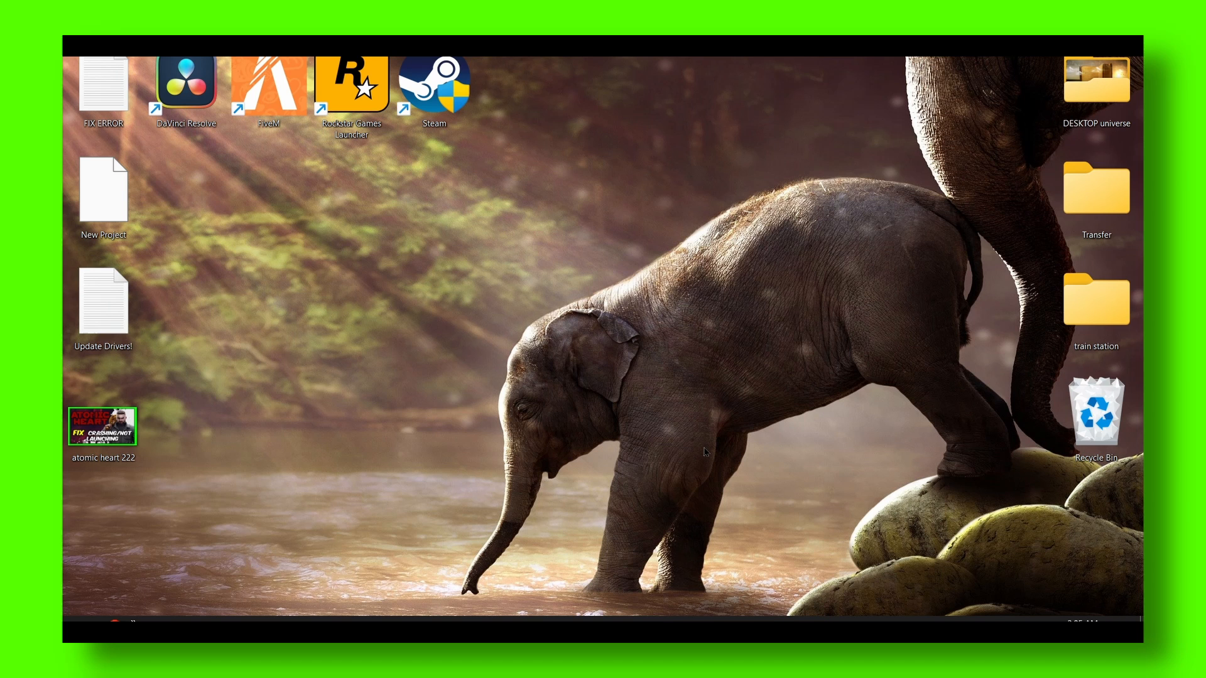
{"action": "mouse_move", "coordinate": [678, 447]}
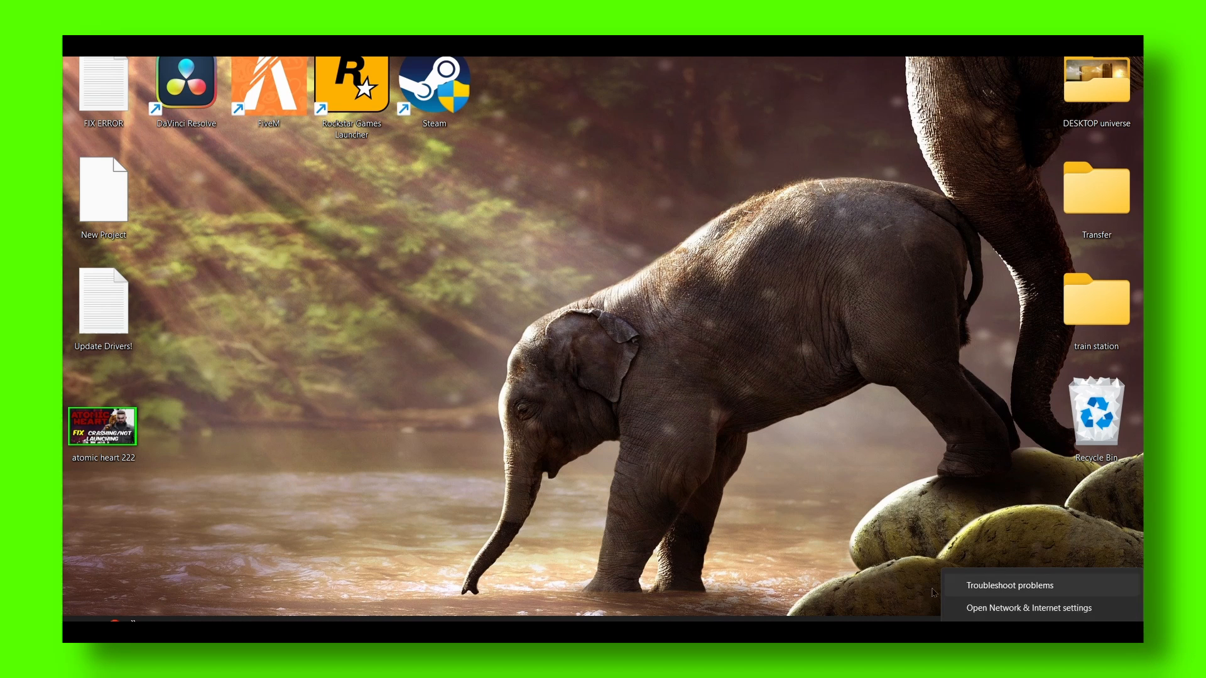
Search 'open network' in Windows Search to find Network & internet settings
{"action": "type", "text": "open i"}
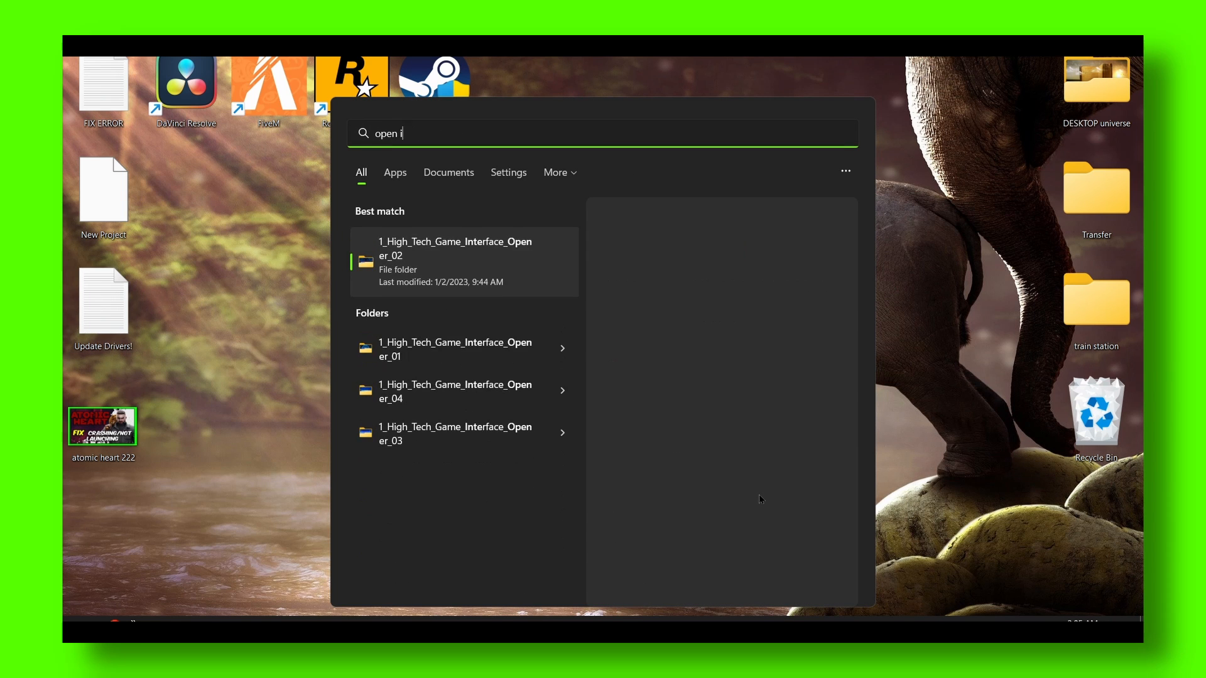
{"action": "type", "text": "n"}
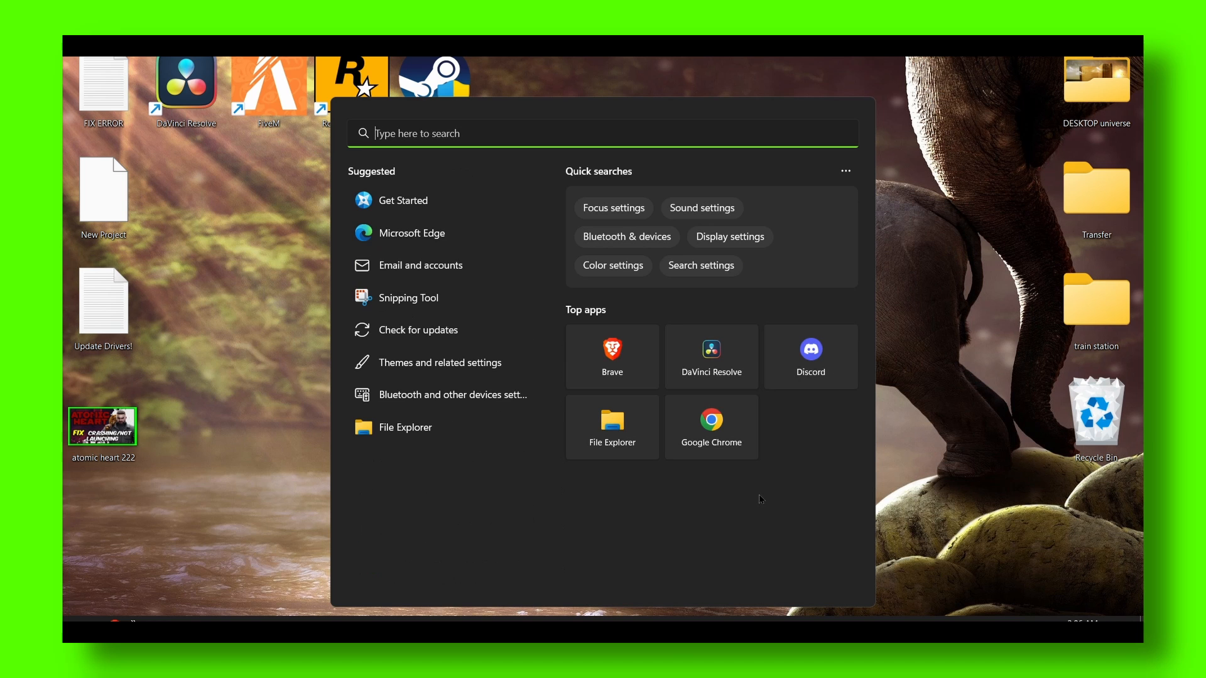
{"action": "type", "text": "netwr"}
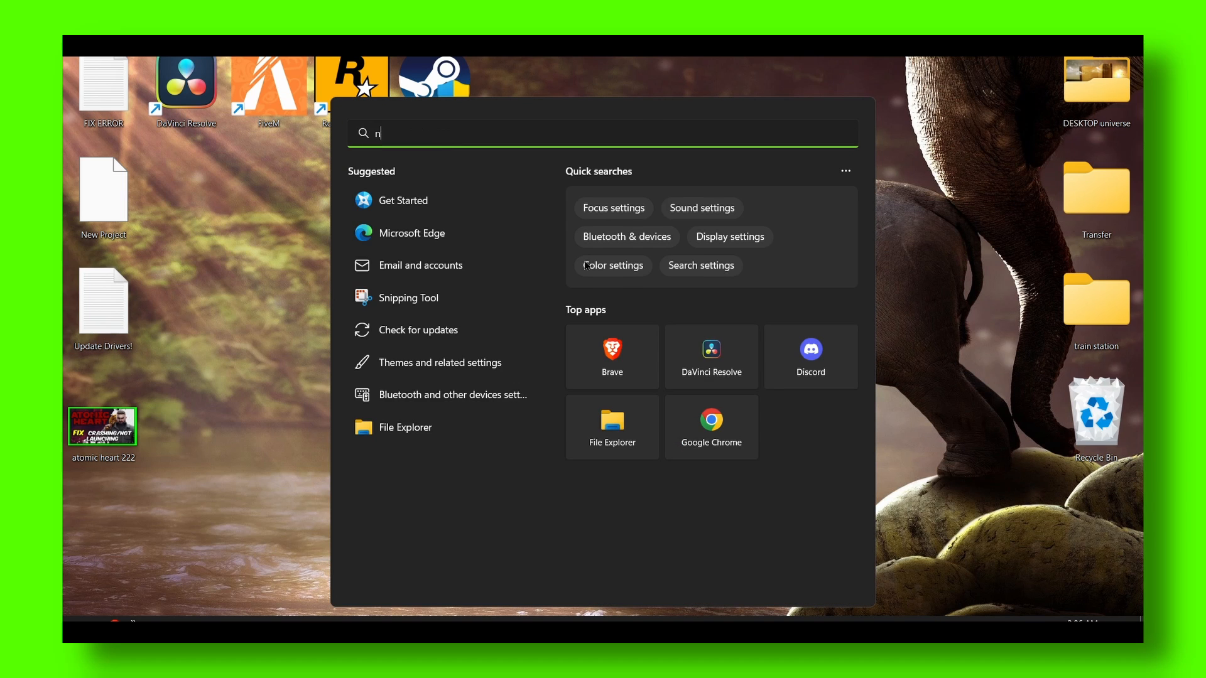
{"action": "type", "text": "e"}
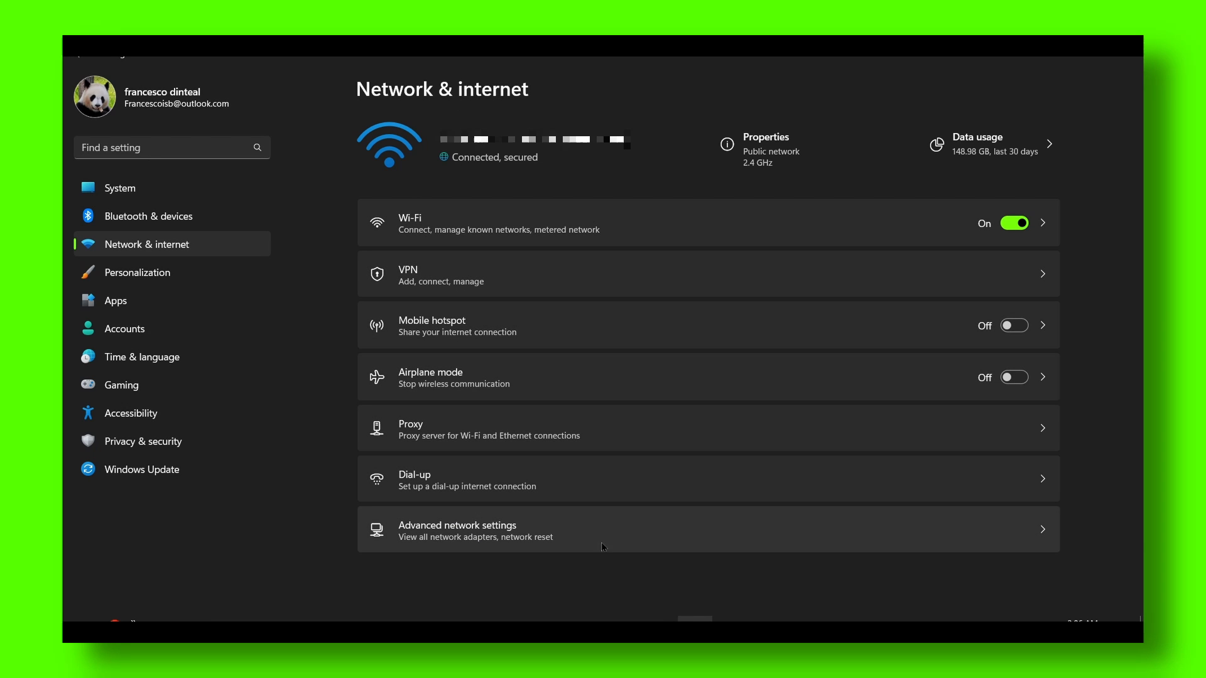
Go to Advanced network settings to reach the network adapter list
{"action": "left_click", "coordinate": [458, 530]}
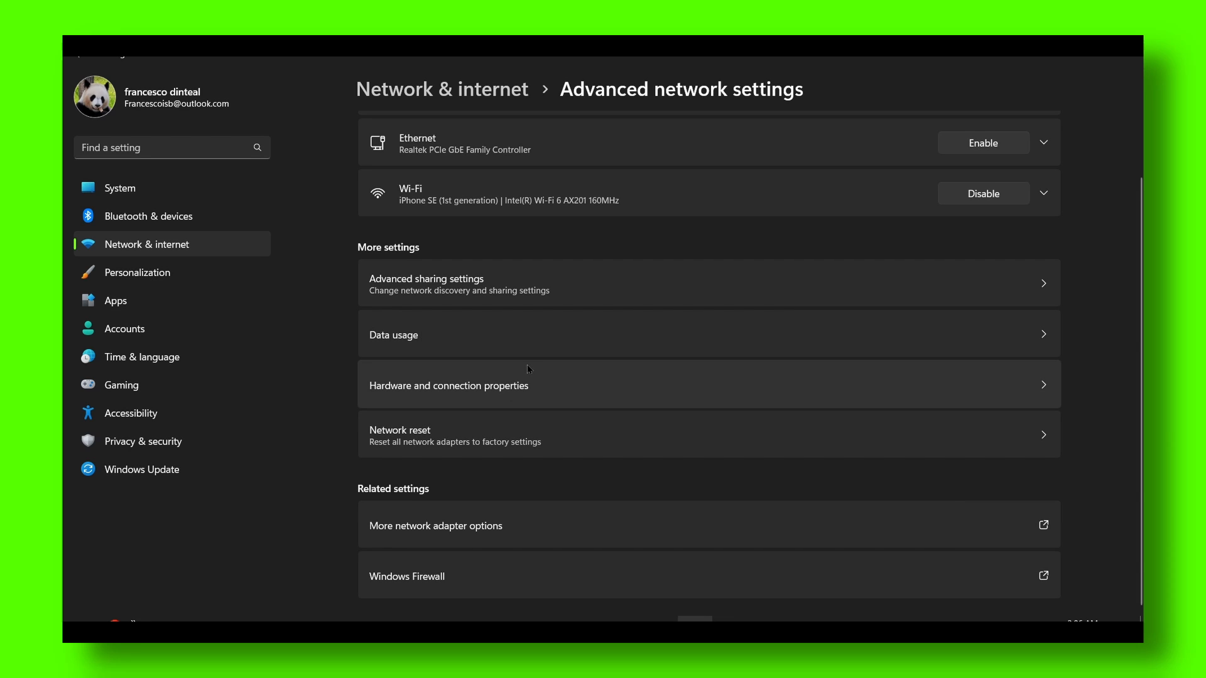
{"action": "mouse_move", "coordinate": [522, 507]}
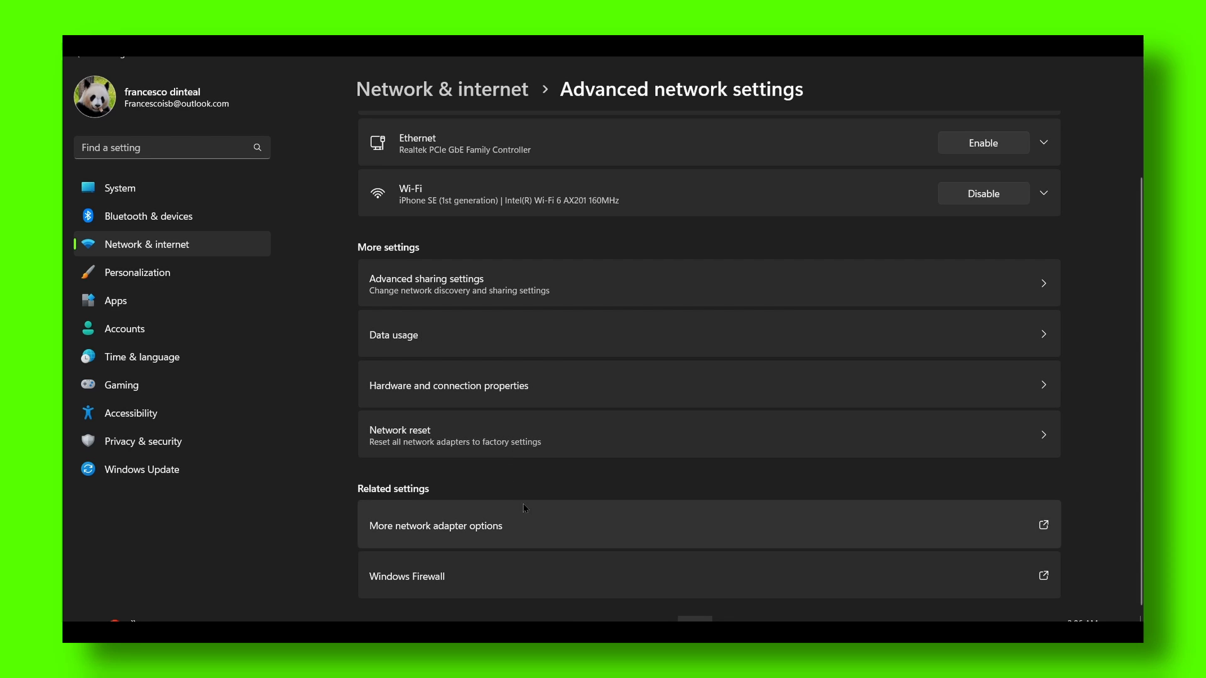
{"action": "mouse_move", "coordinate": [514, 403]}
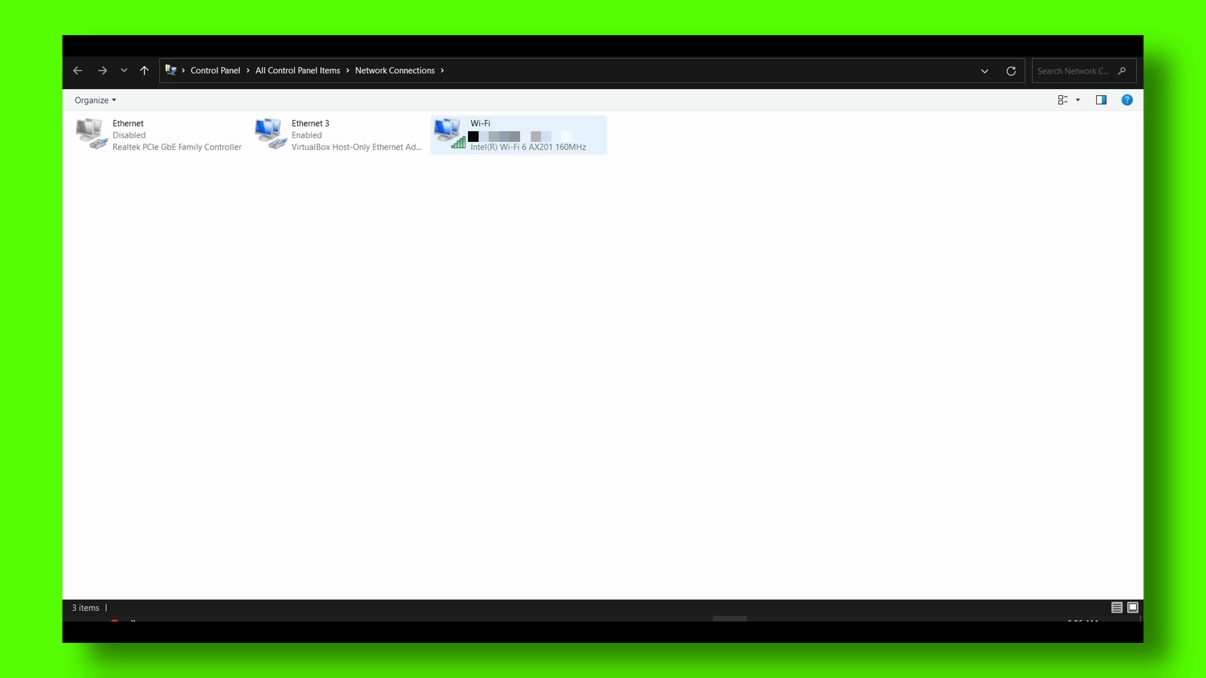
Set the Wi-Fi adapter's IPv4 DNS servers to 8.8.8.8 and 8.8.4.4 and apply
{"action": "double_click", "coordinate": [481, 135]}
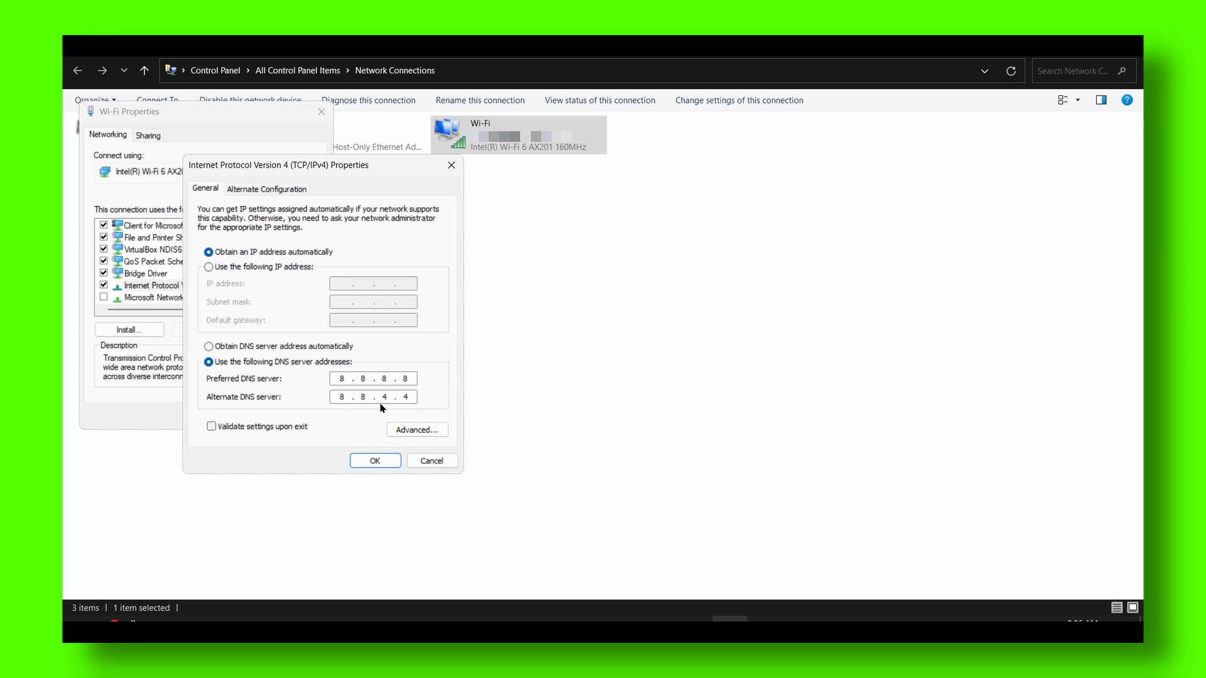
{"action": "left_click", "coordinate": [374, 461]}
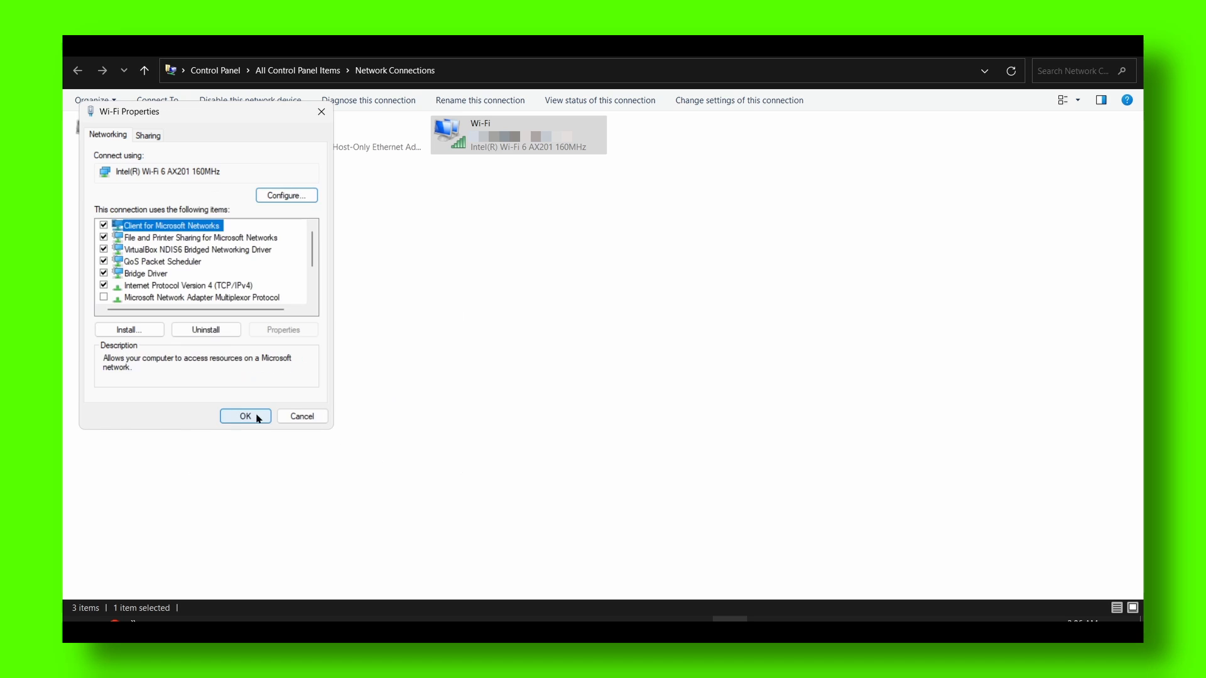
{"action": "left_click", "coordinate": [245, 416]}
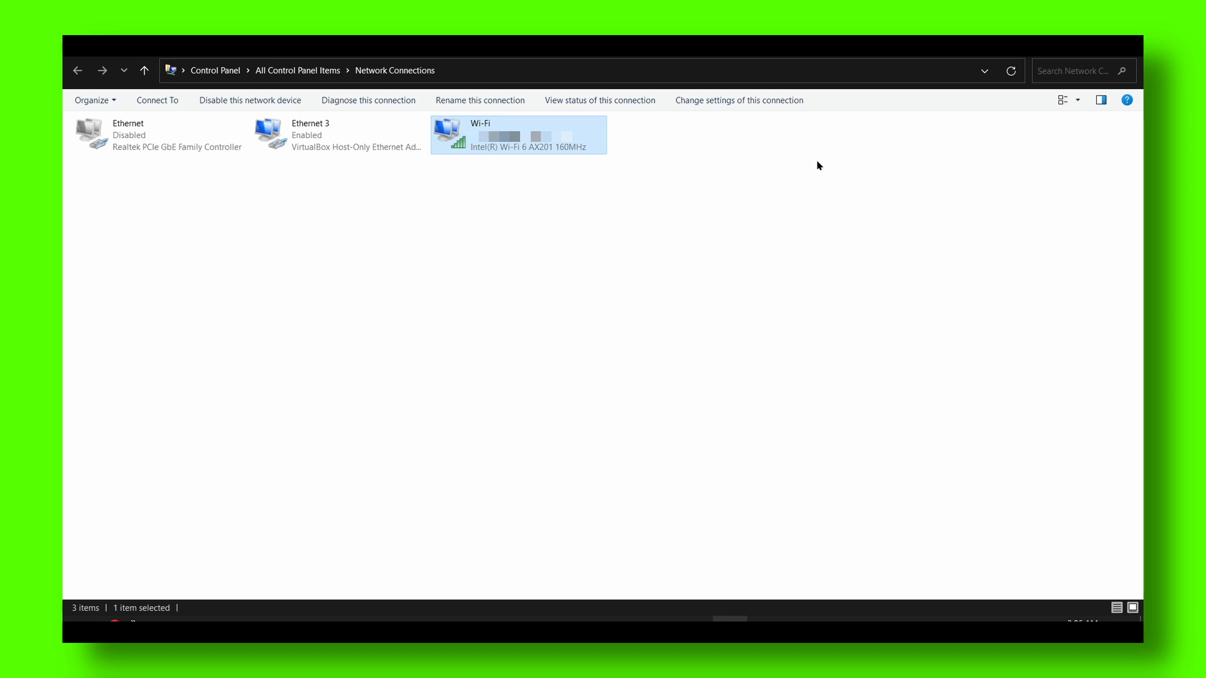
{"action": "mouse_move", "coordinate": [1112, 60]}
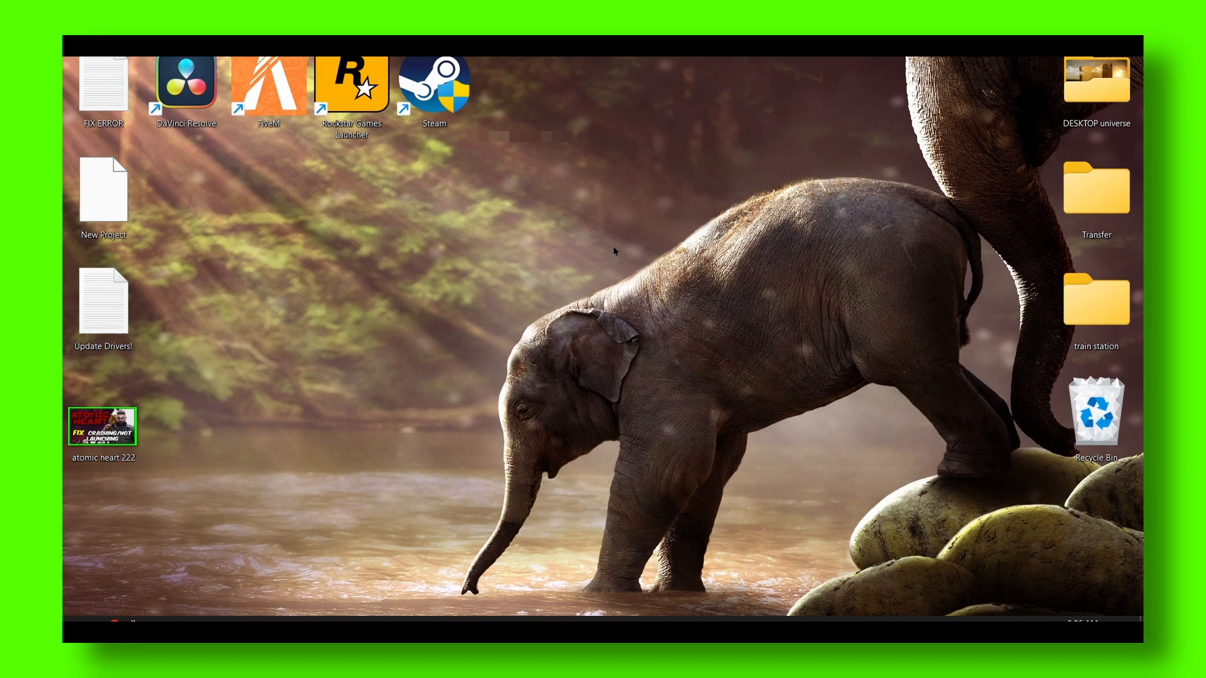
{"action": "mouse_move", "coordinate": [764, 499]}
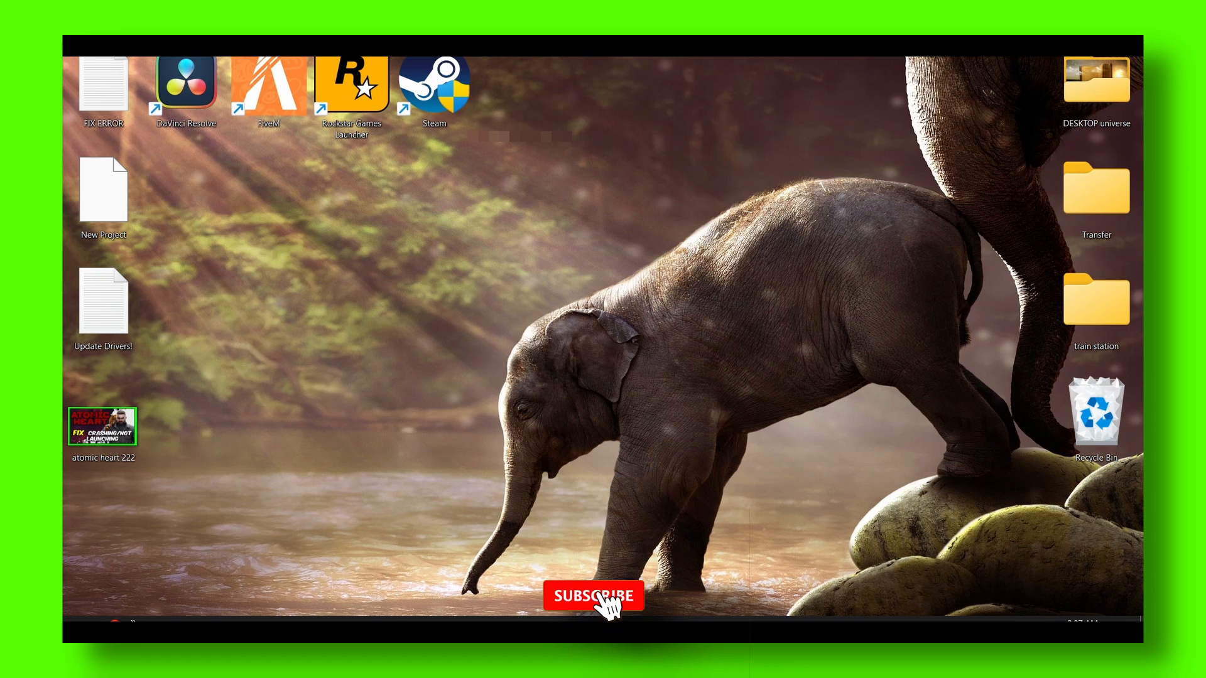
{"action": "left_click", "coordinate": [593, 596]}
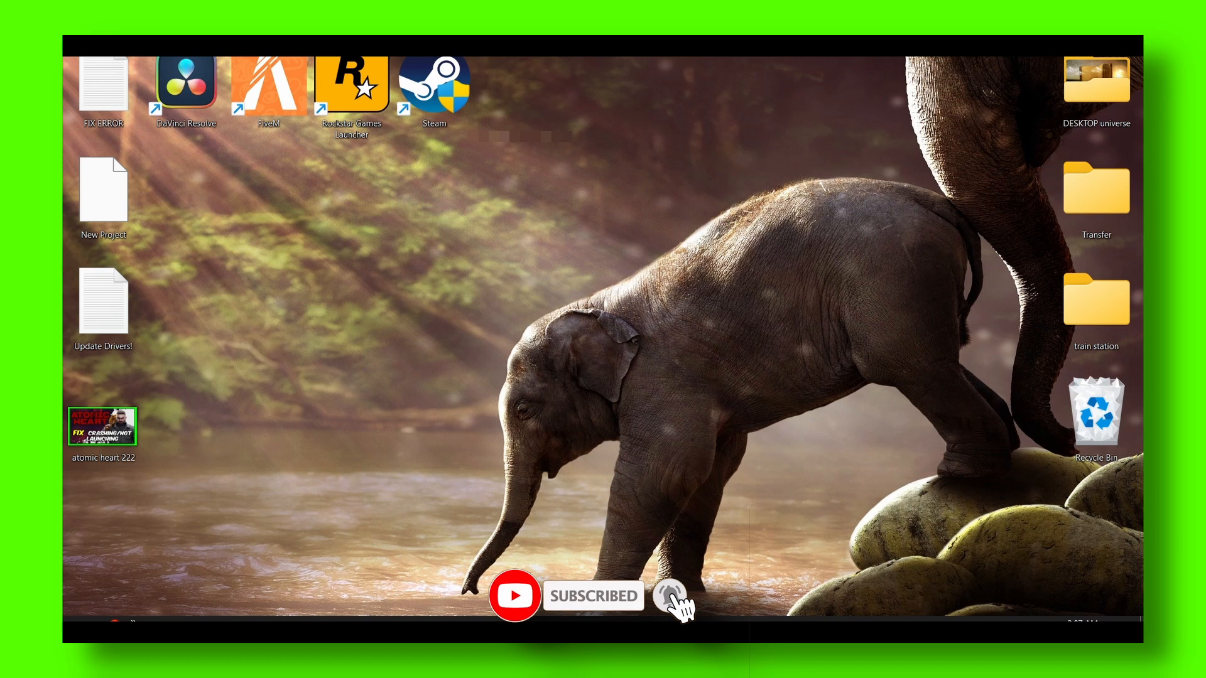